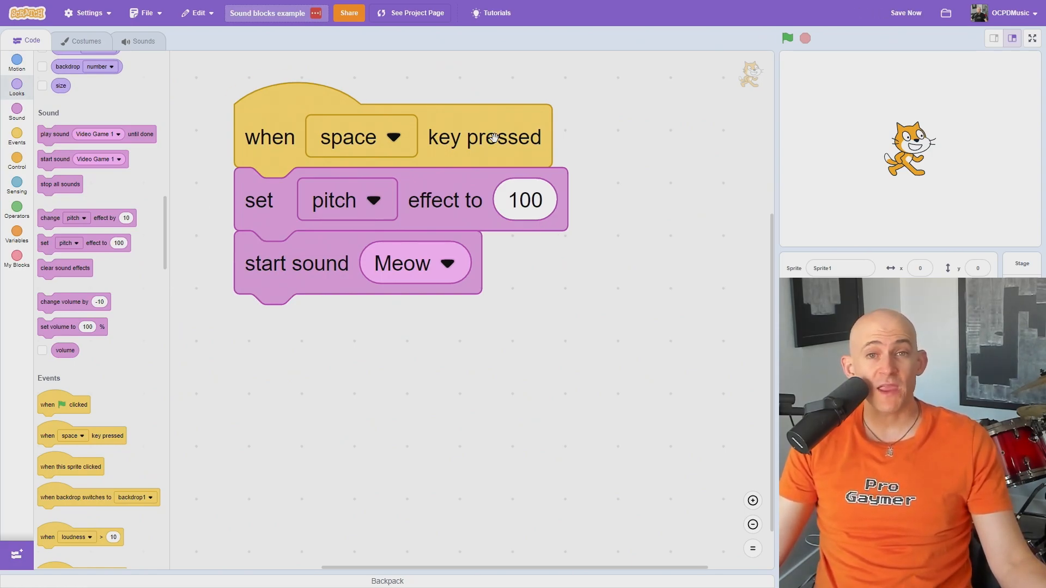
- Set the space-key script's effect block to pan left/right with value 100 before playing Meow
{"action": "type", "text": "-1"}
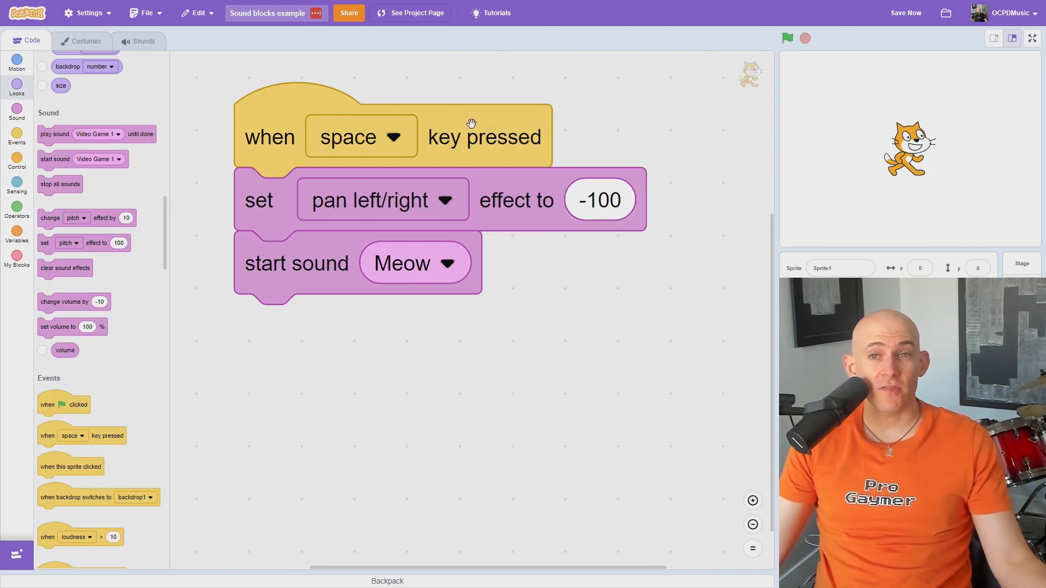
{"action": "type", "text": "100"}
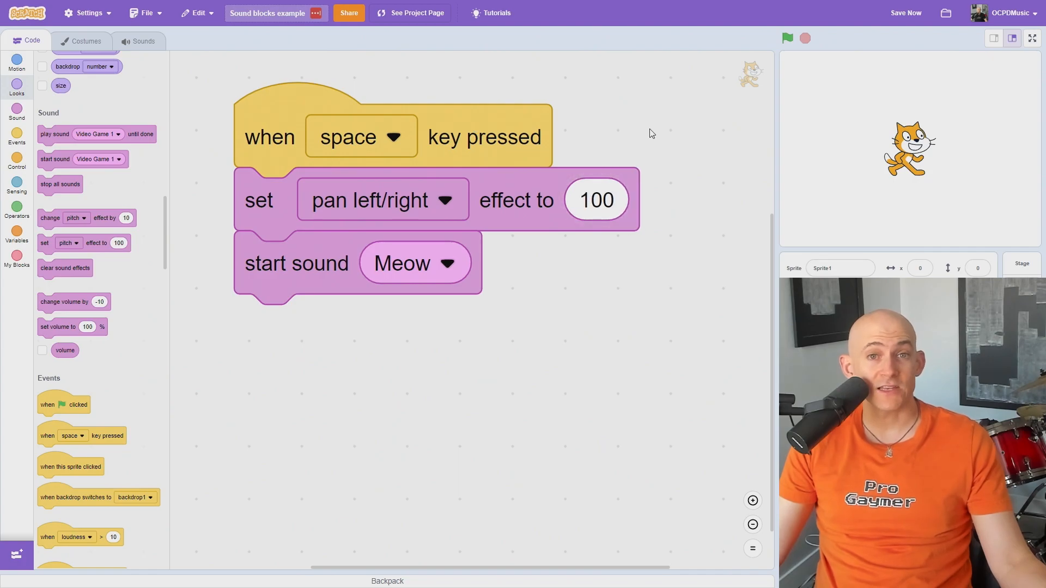
{"action": "mouse_move", "coordinate": [503, 129]}
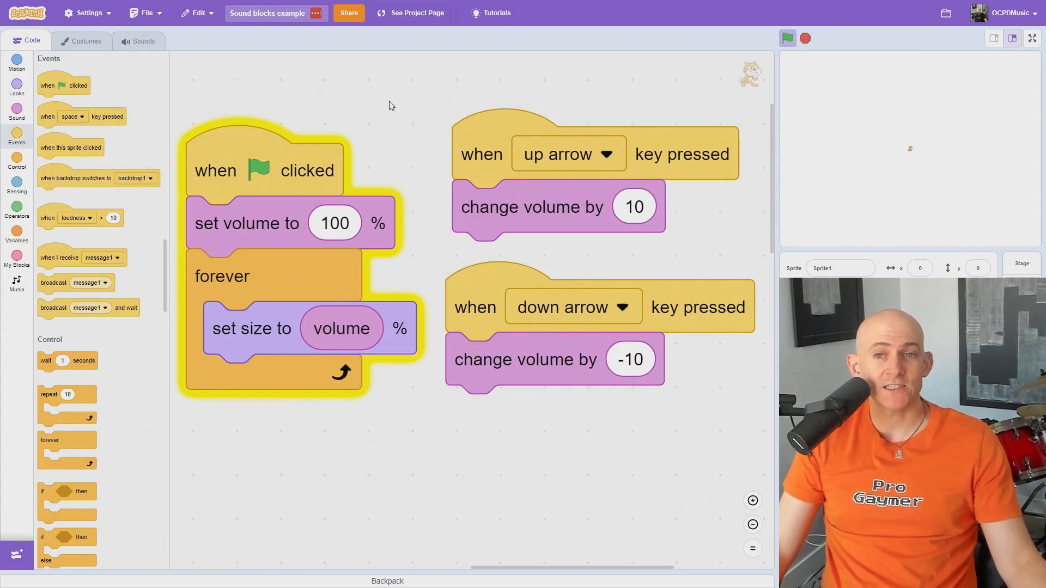
- View the Meow sound editor, then scroll the Scratch Tips playlist down to its final videos
{"action": "left_click", "coordinate": [144, 41]}
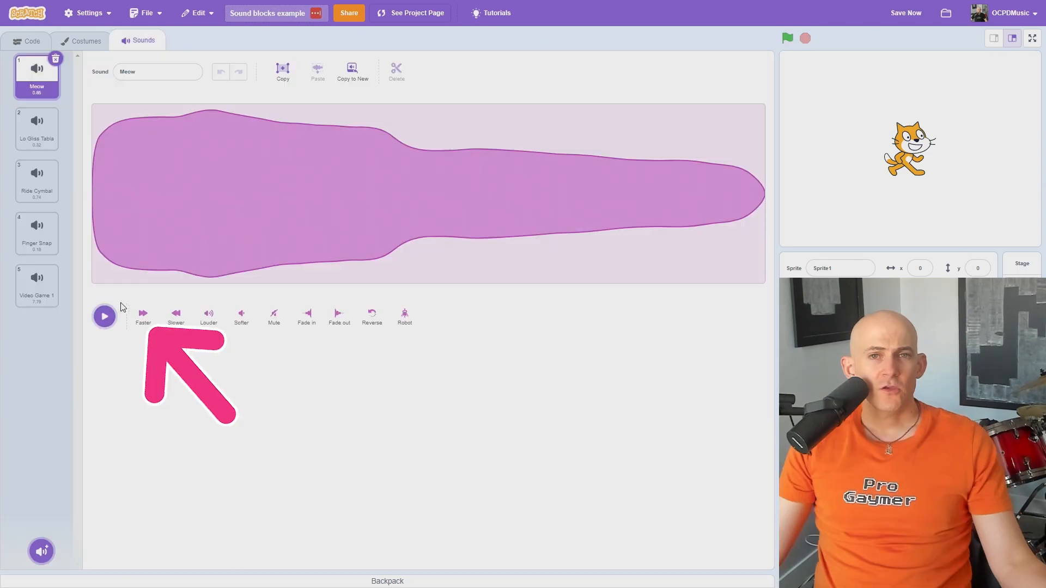
{"action": "left_click", "coordinate": [27, 40]}
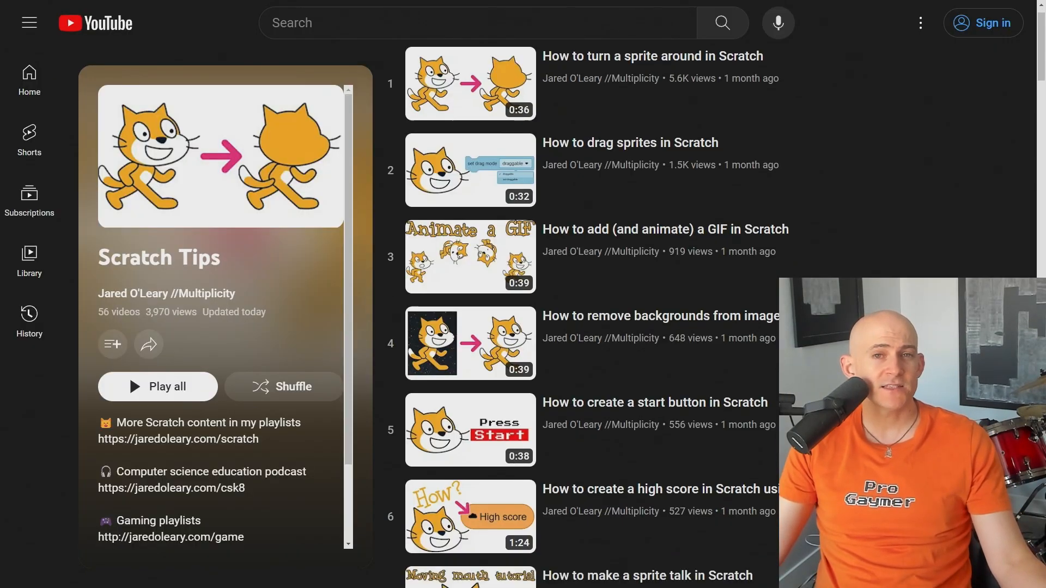
{"action": "scroll", "scroll_direction": "down", "scroll_amount": 3}
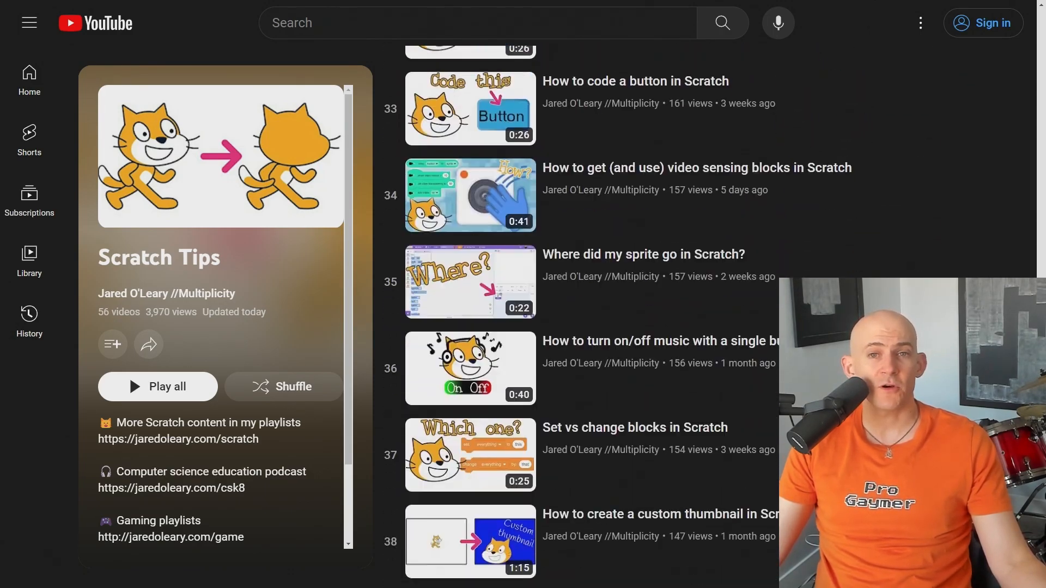
{"action": "scroll", "scroll_direction": "down", "scroll_amount": 3}
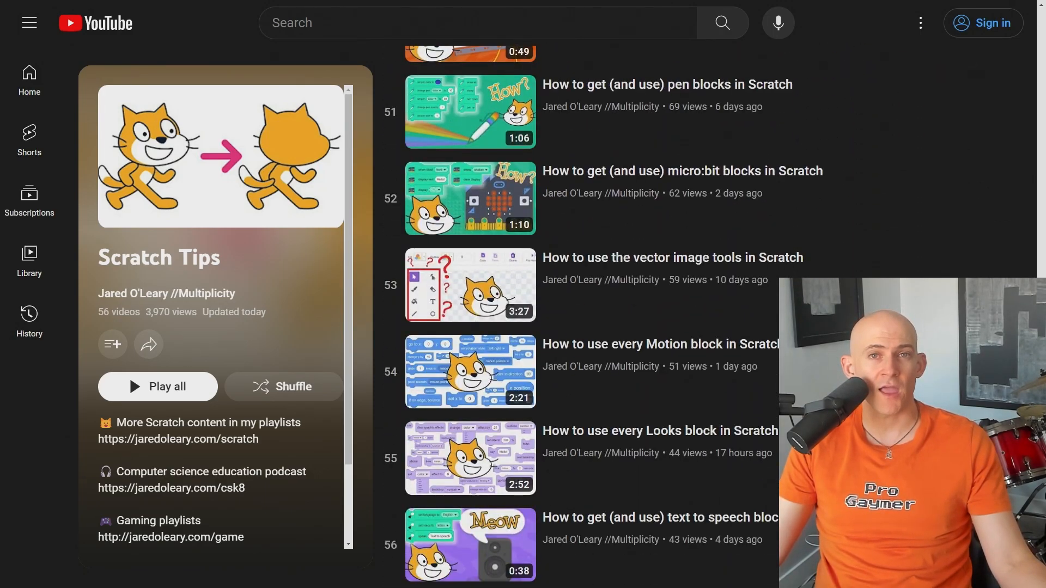